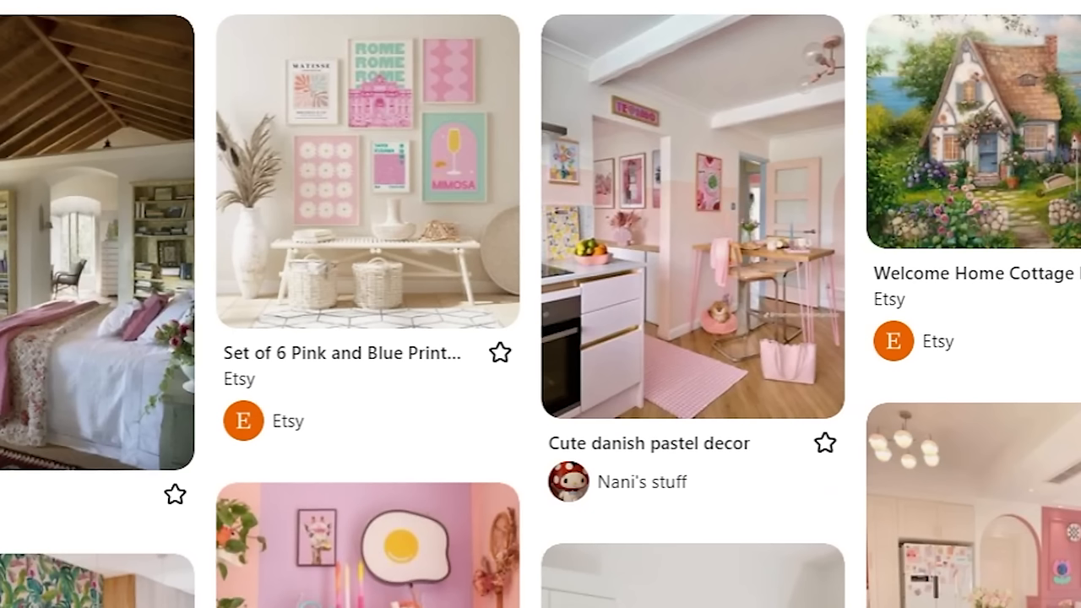
# Scroll the feed to the Summer Breeze Cottage pin and view its details
pyautogui.scroll(-3)
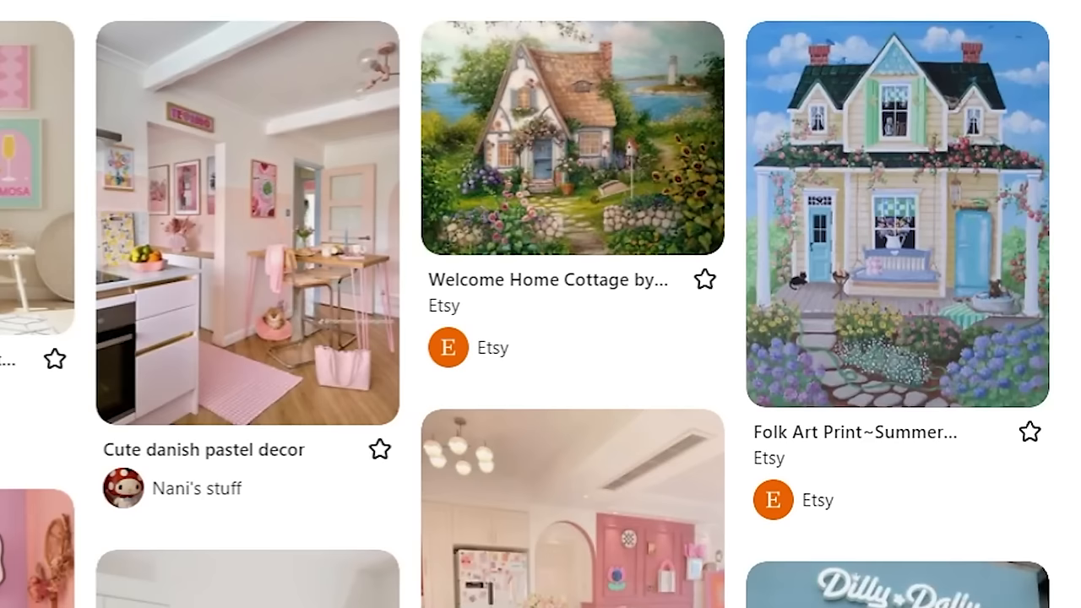
pyautogui.click(895, 216)
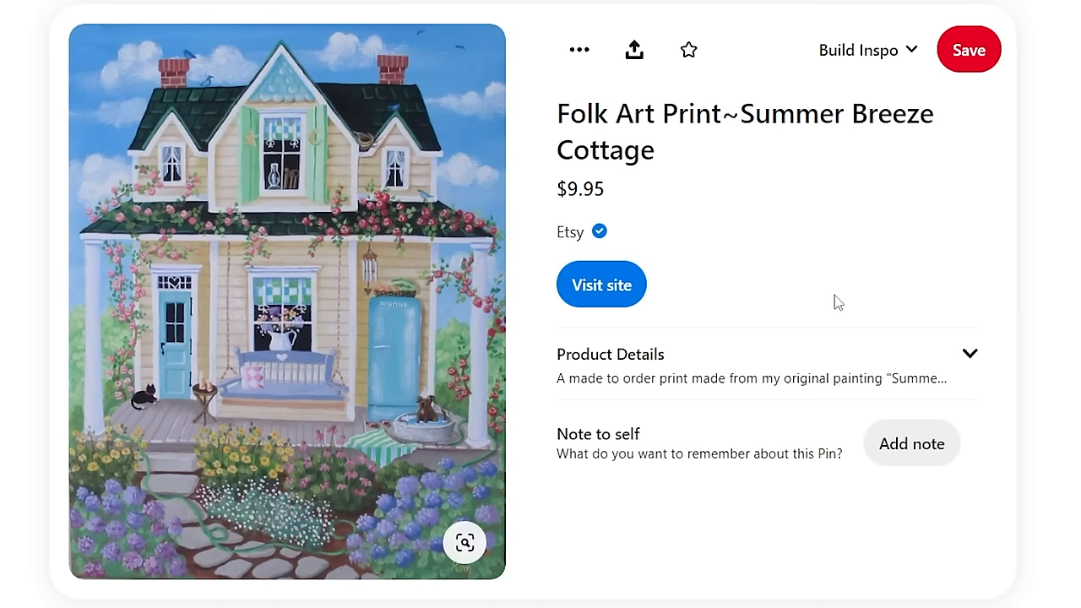
pyautogui.scroll(-3)
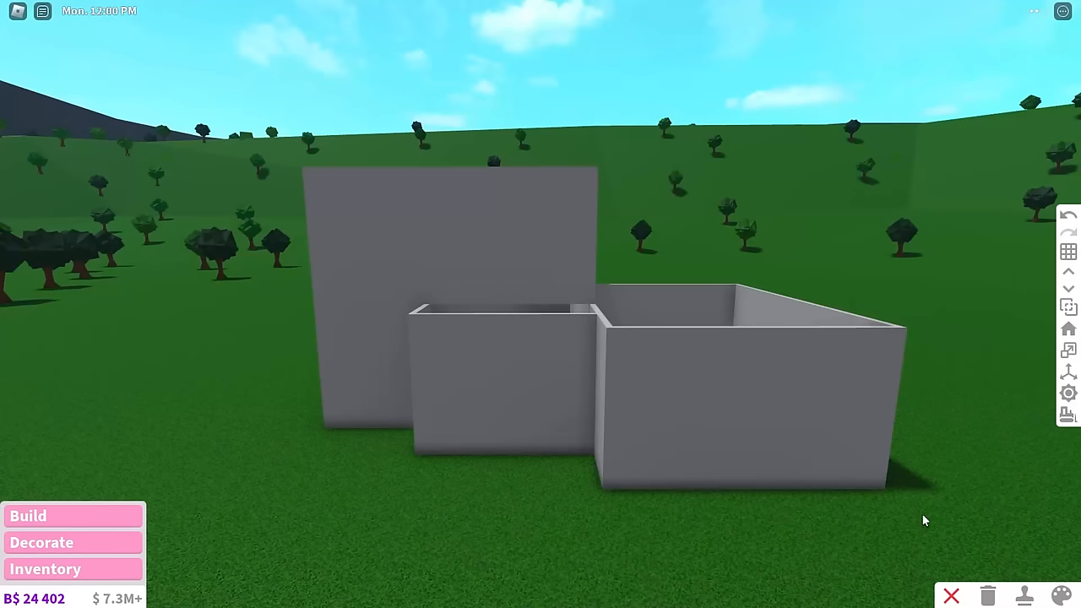
pyautogui.moveTo(1027, 469)
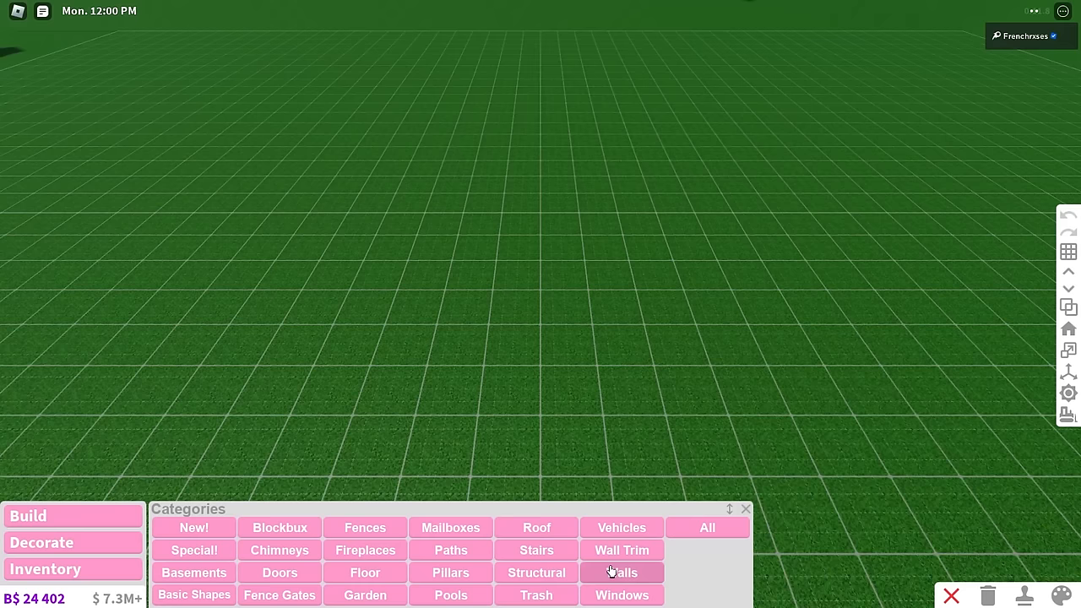
pyautogui.click(621, 572)
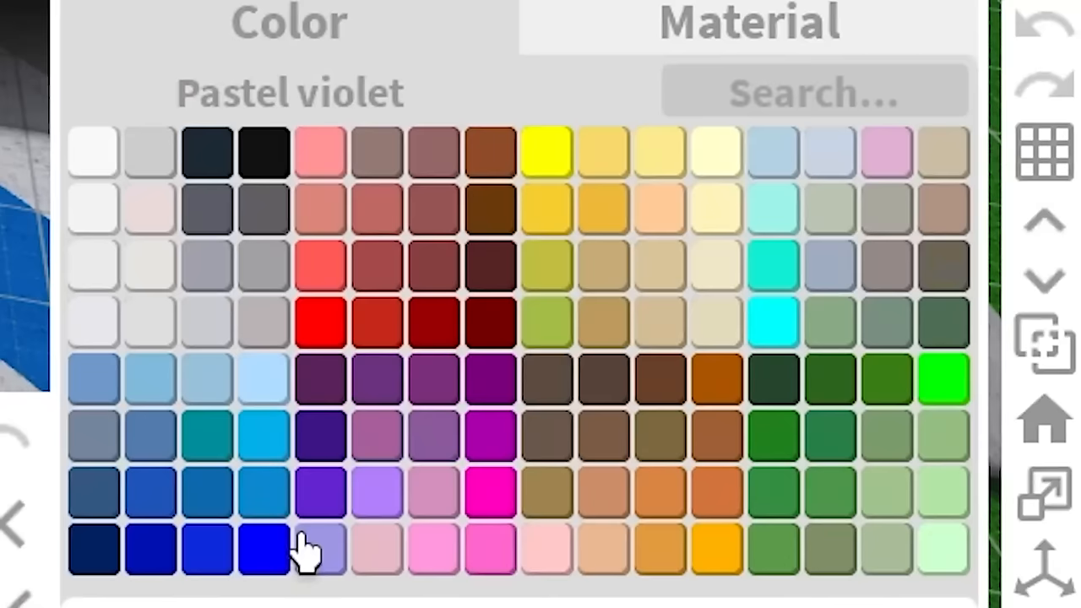
# Choose the custom colour picker and enter hex e8bdcf (RGB 232, 189, 207)
pyautogui.click(319, 547)
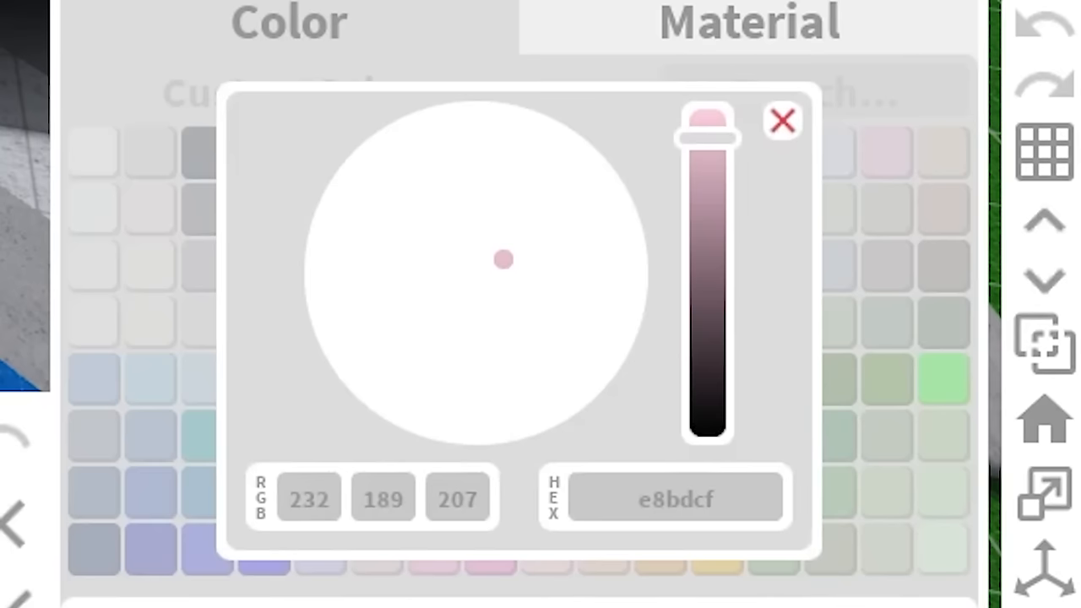
pyautogui.click(780, 120)
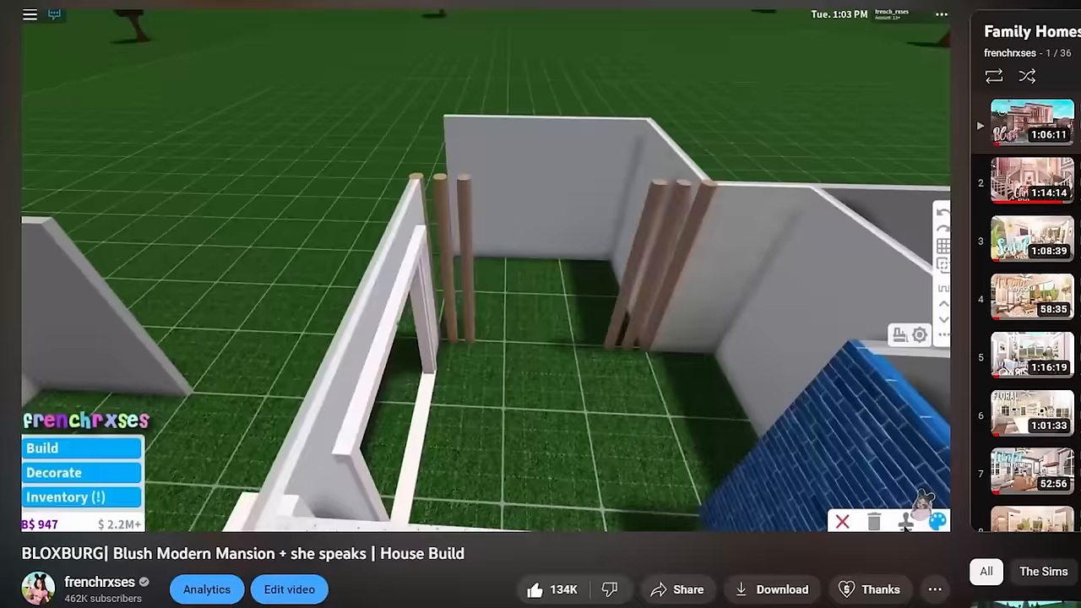
# Start the 'BLOXBURG| Blush Modern Mansion' house build video
pyautogui.click(42, 448)
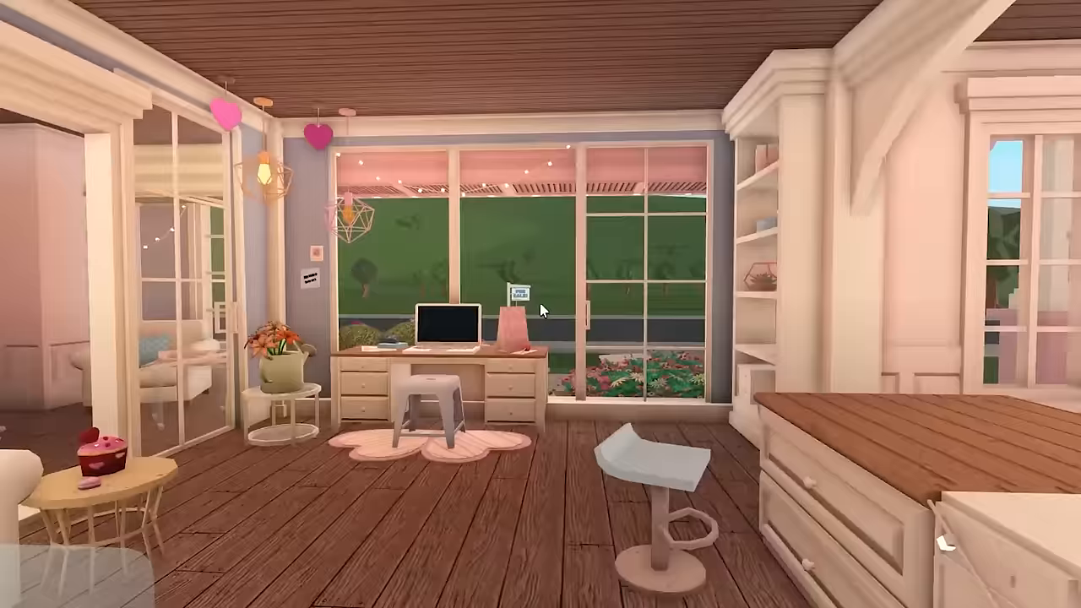
pyautogui.moveTo(540, 310)
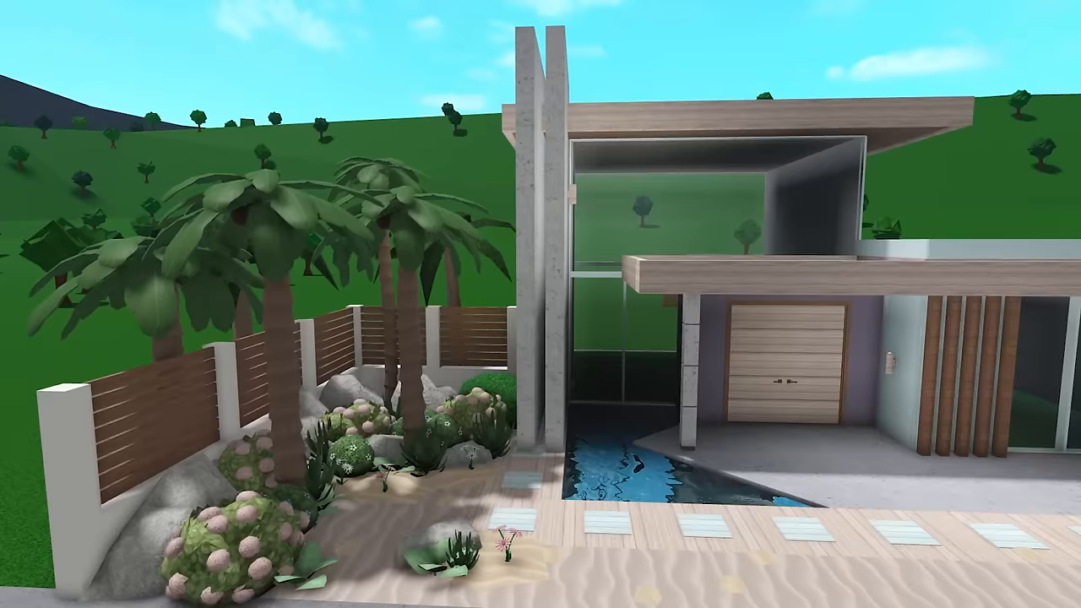
pyautogui.hscroll(3)
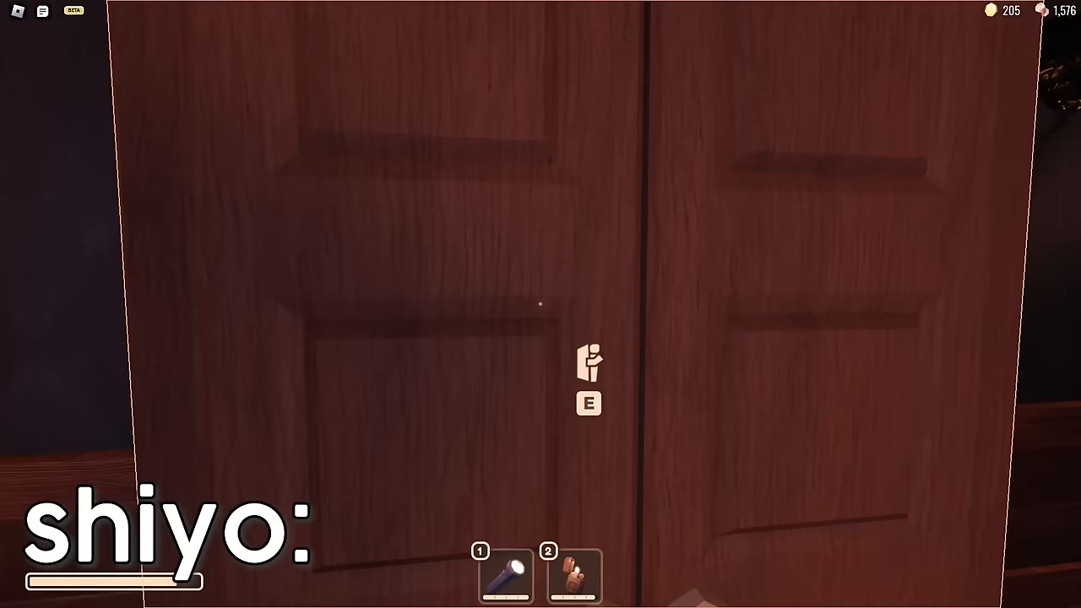
# Open the wooden double door with E and head into the dark corridor
pyautogui.press('e')
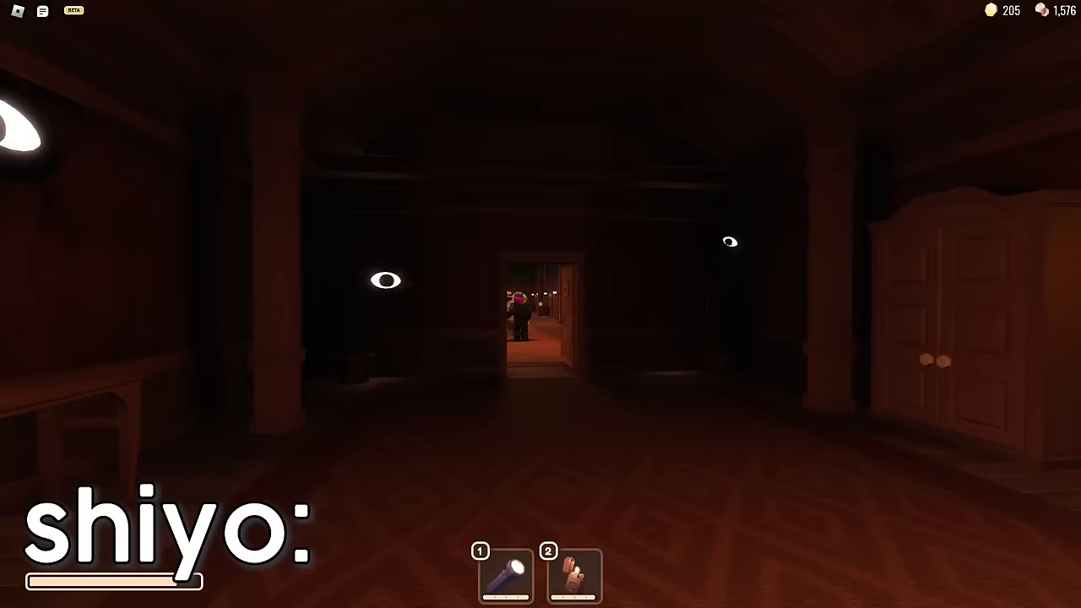